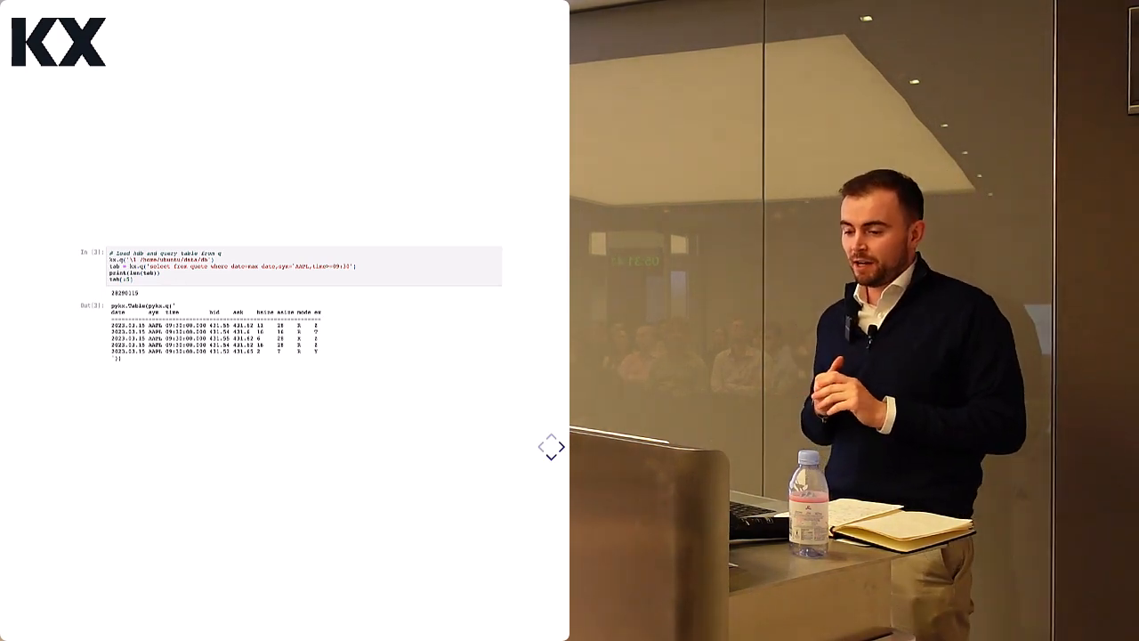
# Step: Advance the deck to the Magic command slide with its q cell and output table
pyautogui.click(559, 445)
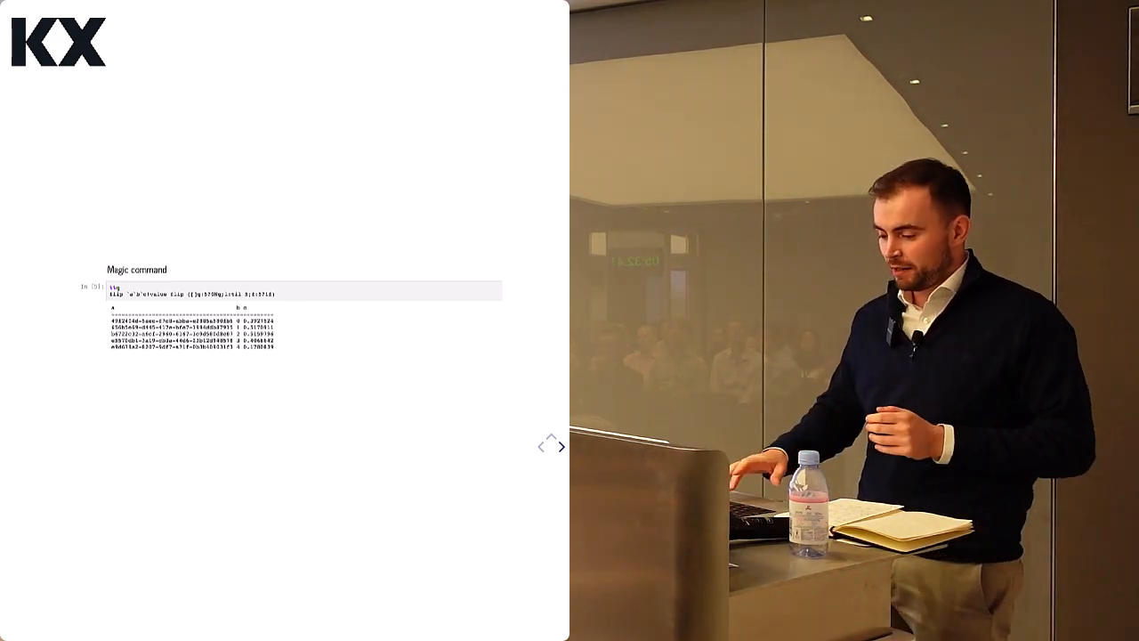
# Step: Advance to the slide converting K objects via py(), np(), pd() and pa()
pyautogui.click(552, 447)
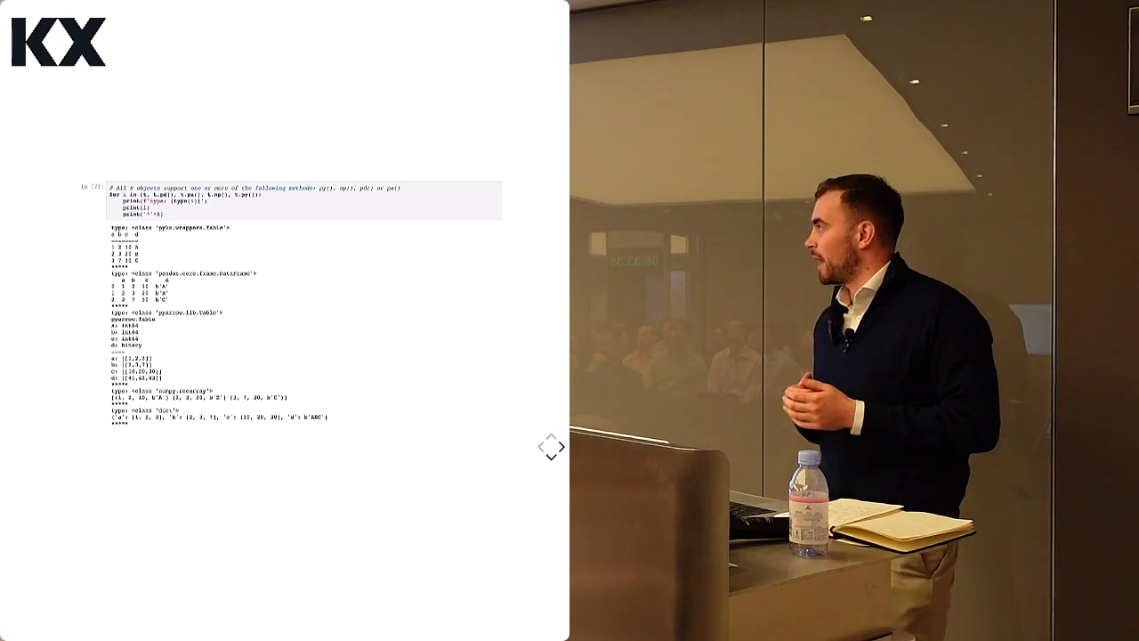
# Step: Advance to the IPC slide with the synchronous remote kdb+ query example
pyautogui.click(556, 447)
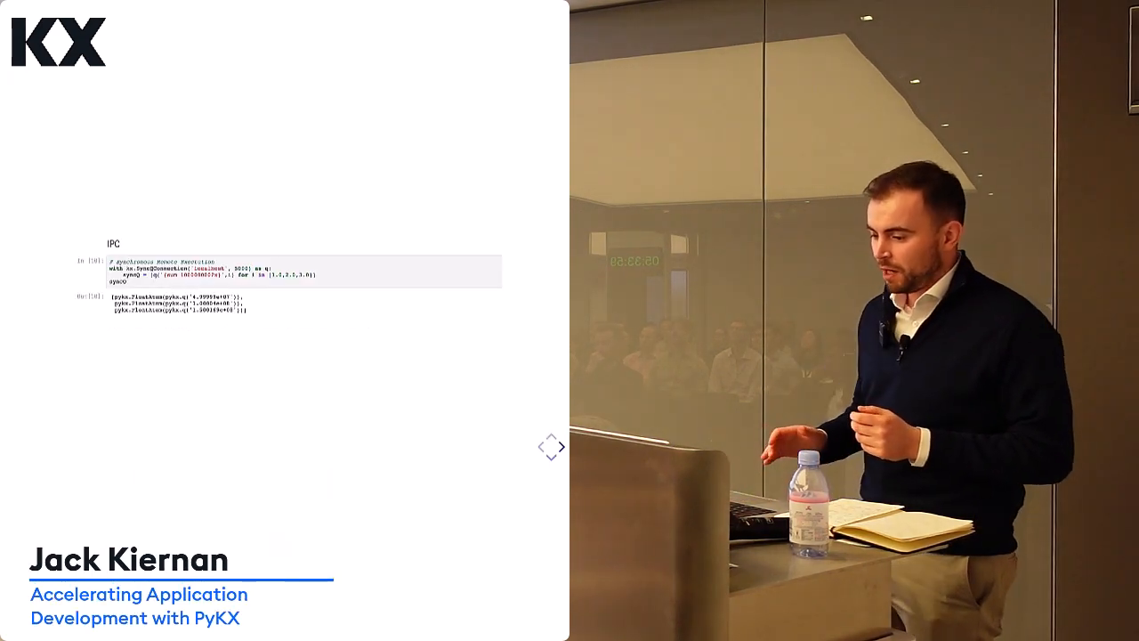
# Step: Reveal the asynchronous remote execution cell beneath the synchronous one
pyautogui.click(559, 447)
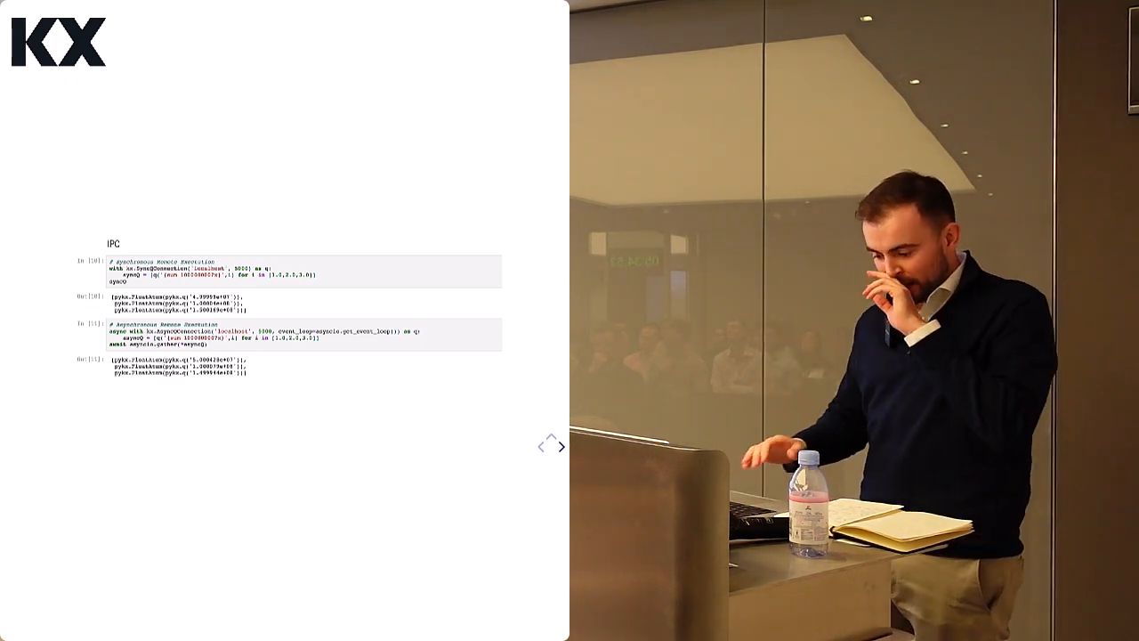
# Step: Advance to the Connect to kdb Insights slide with its connection and query-parameters cell
pyautogui.click(552, 445)
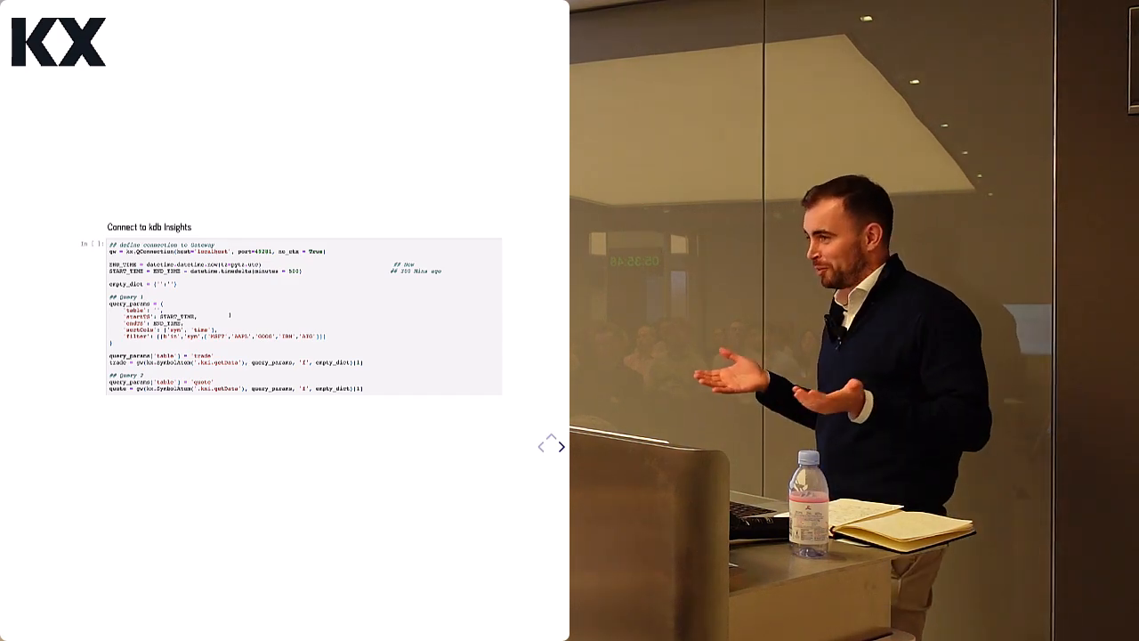
# Step: Advance to the ANSI SQL slide showing the SQL query and result table
pyautogui.click(561, 447)
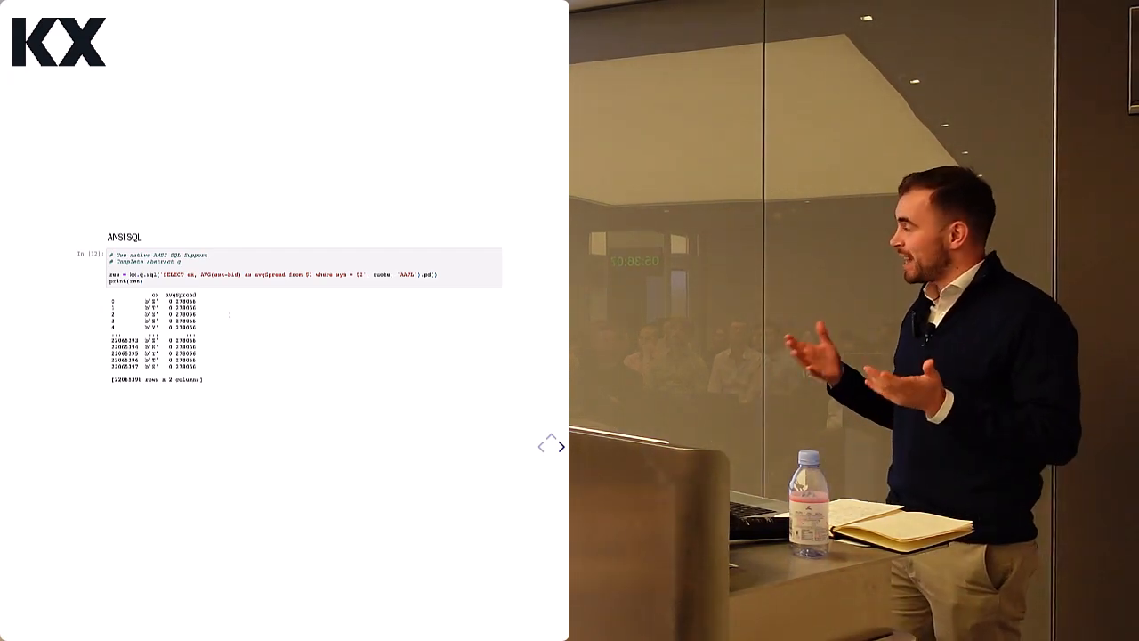
# Step: Advance past the ANSI SQL example to the QSQL API slide with its qsql select cell
pyautogui.click(552, 445)
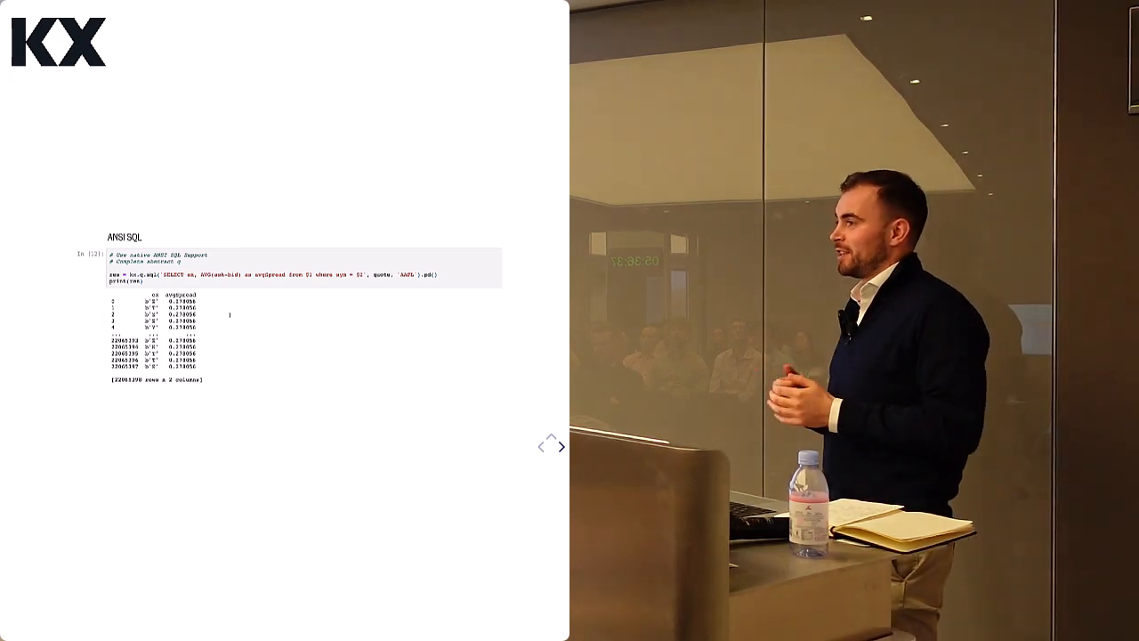
pyautogui.click(551, 445)
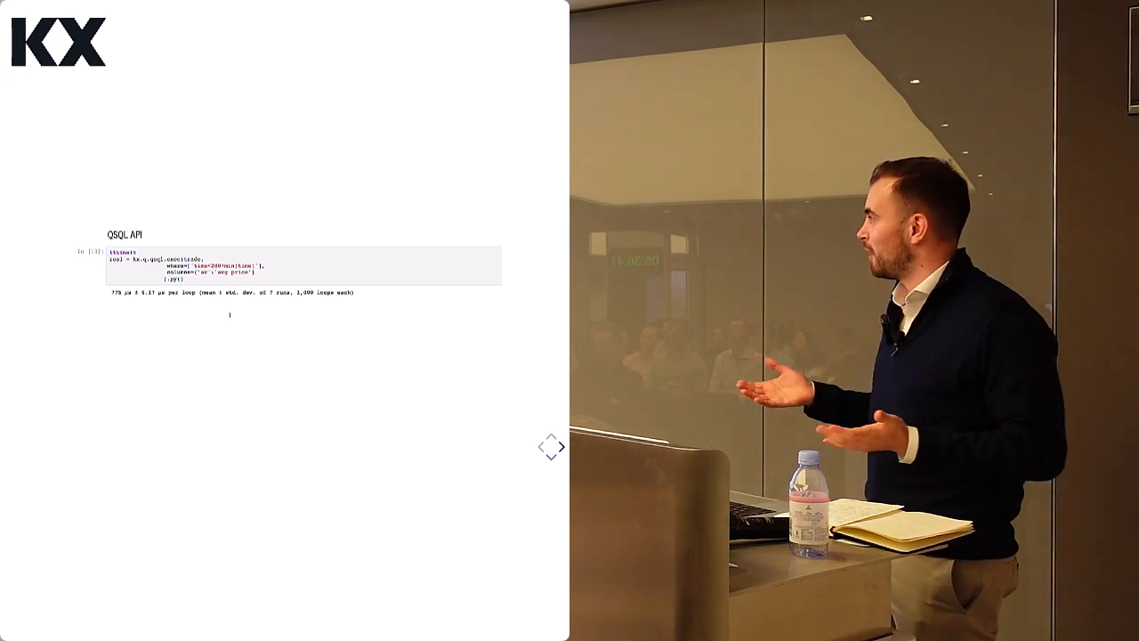